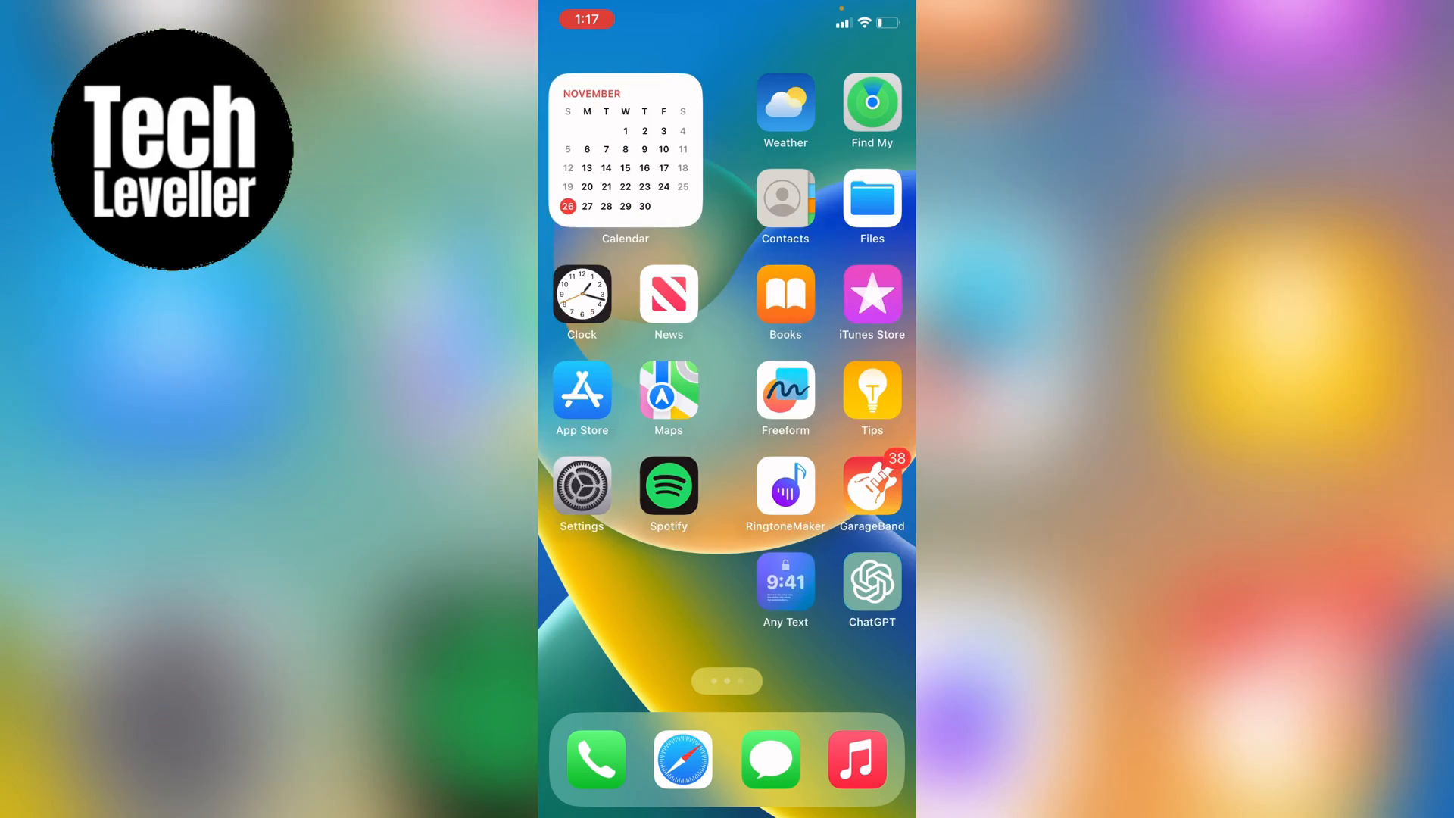
# - Launch Google Chrome from the Home Screen to reach its new tab page
pyautogui.click(682, 760)
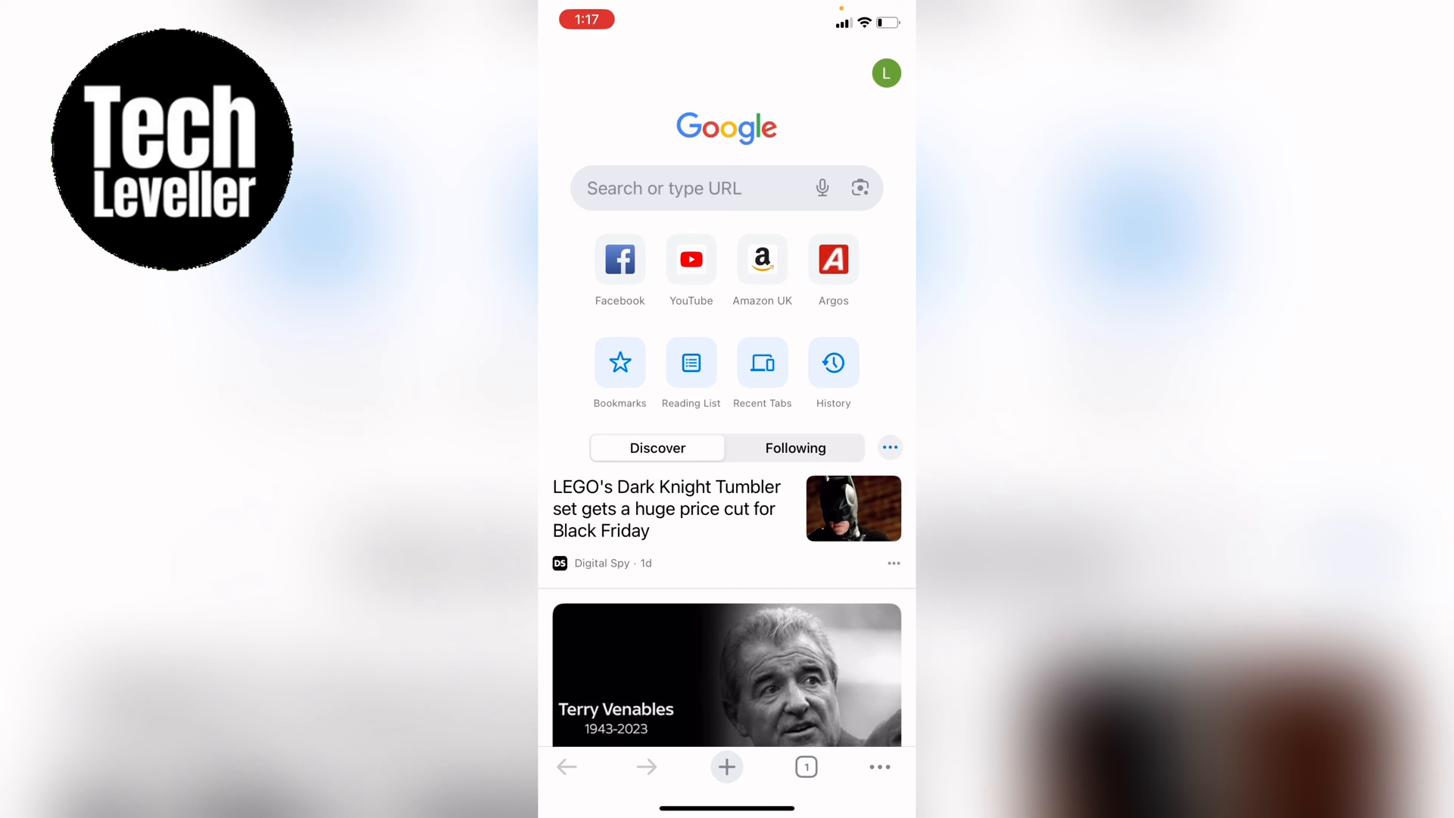
# - Leave Chrome and bring up the App Library search field
pyautogui.click(877, 766)
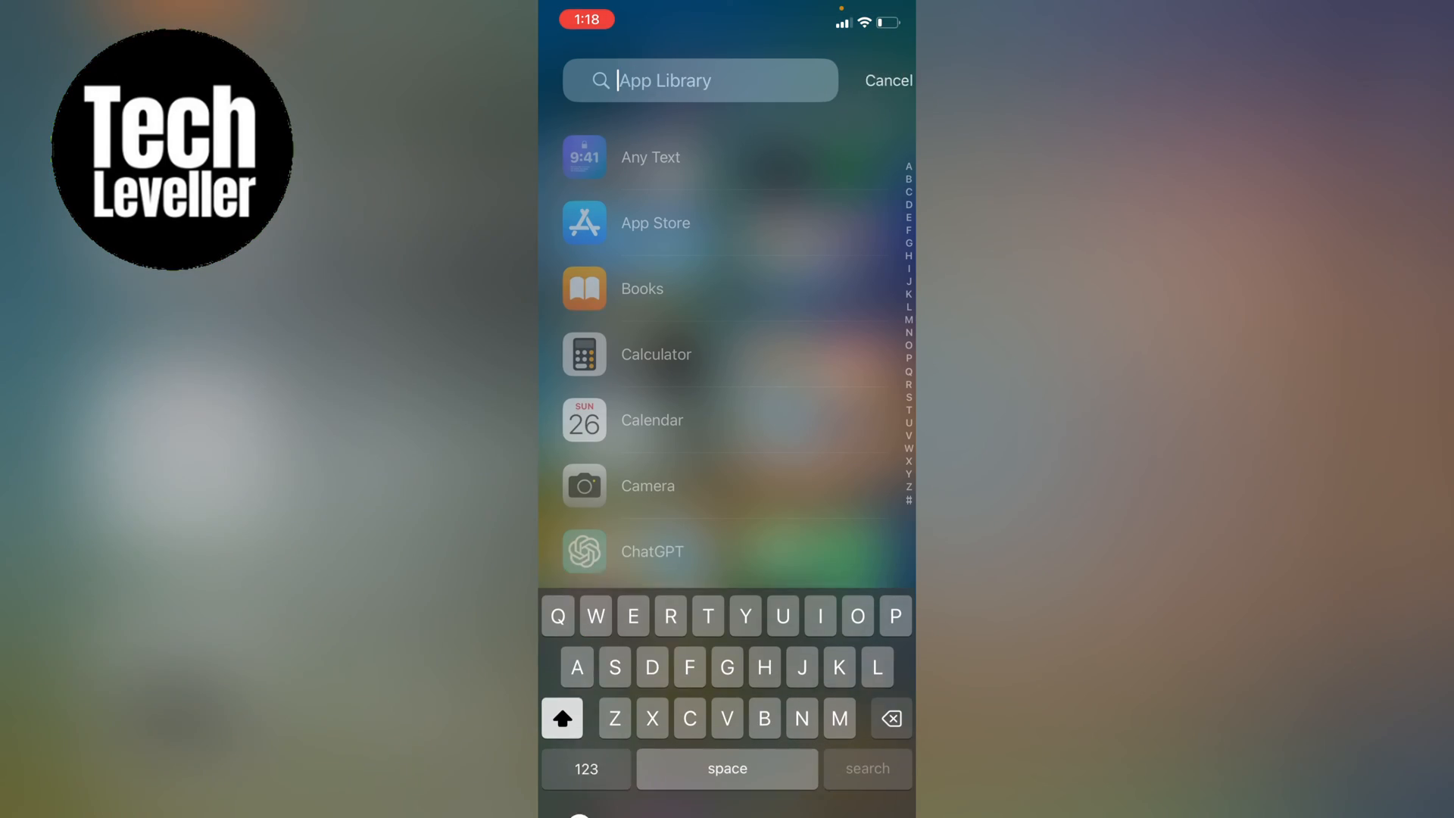
# - Search the App Library for 'Fi' to open the Files app
pyautogui.write('Fi')
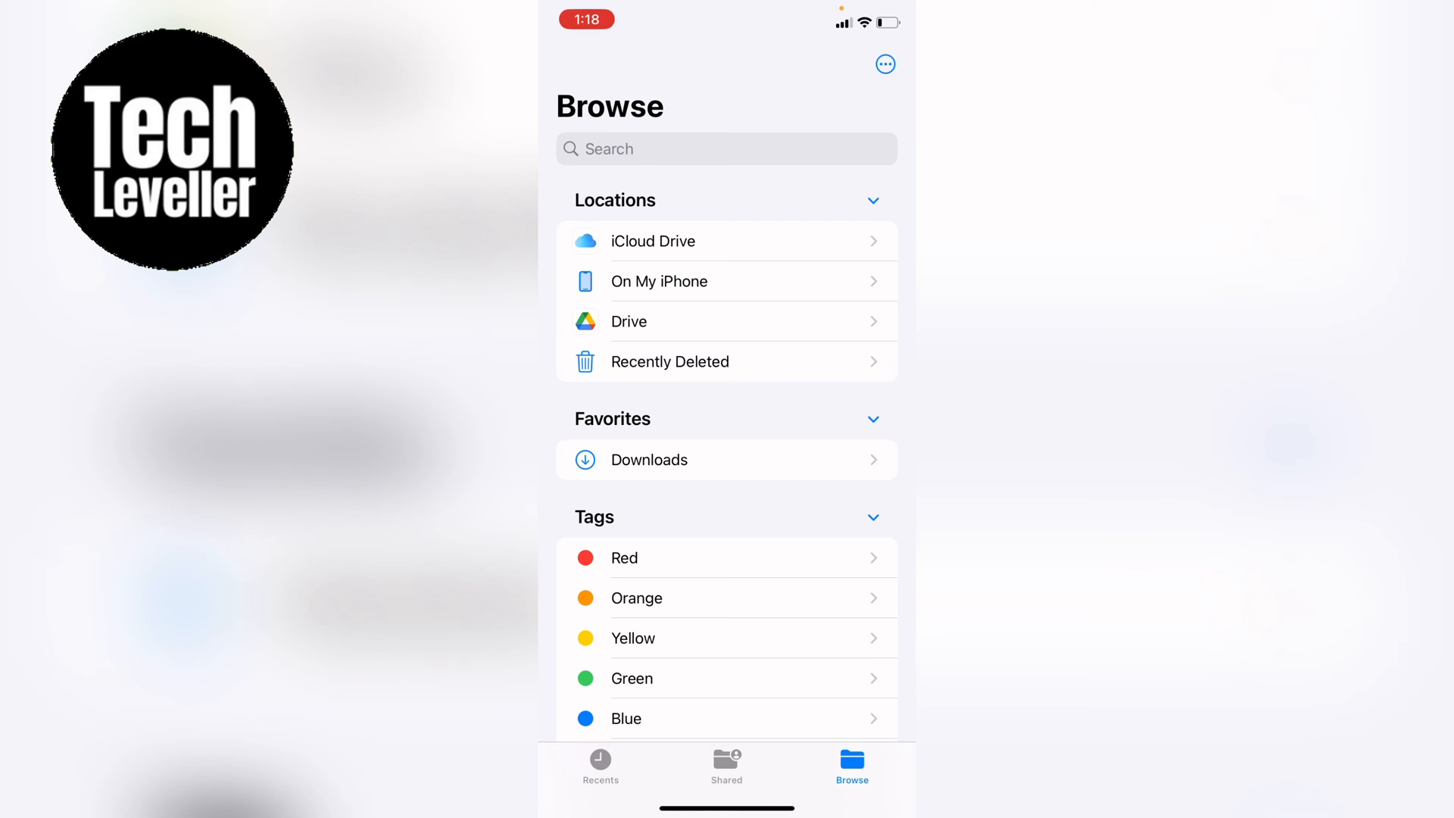
pyautogui.click(658, 281)
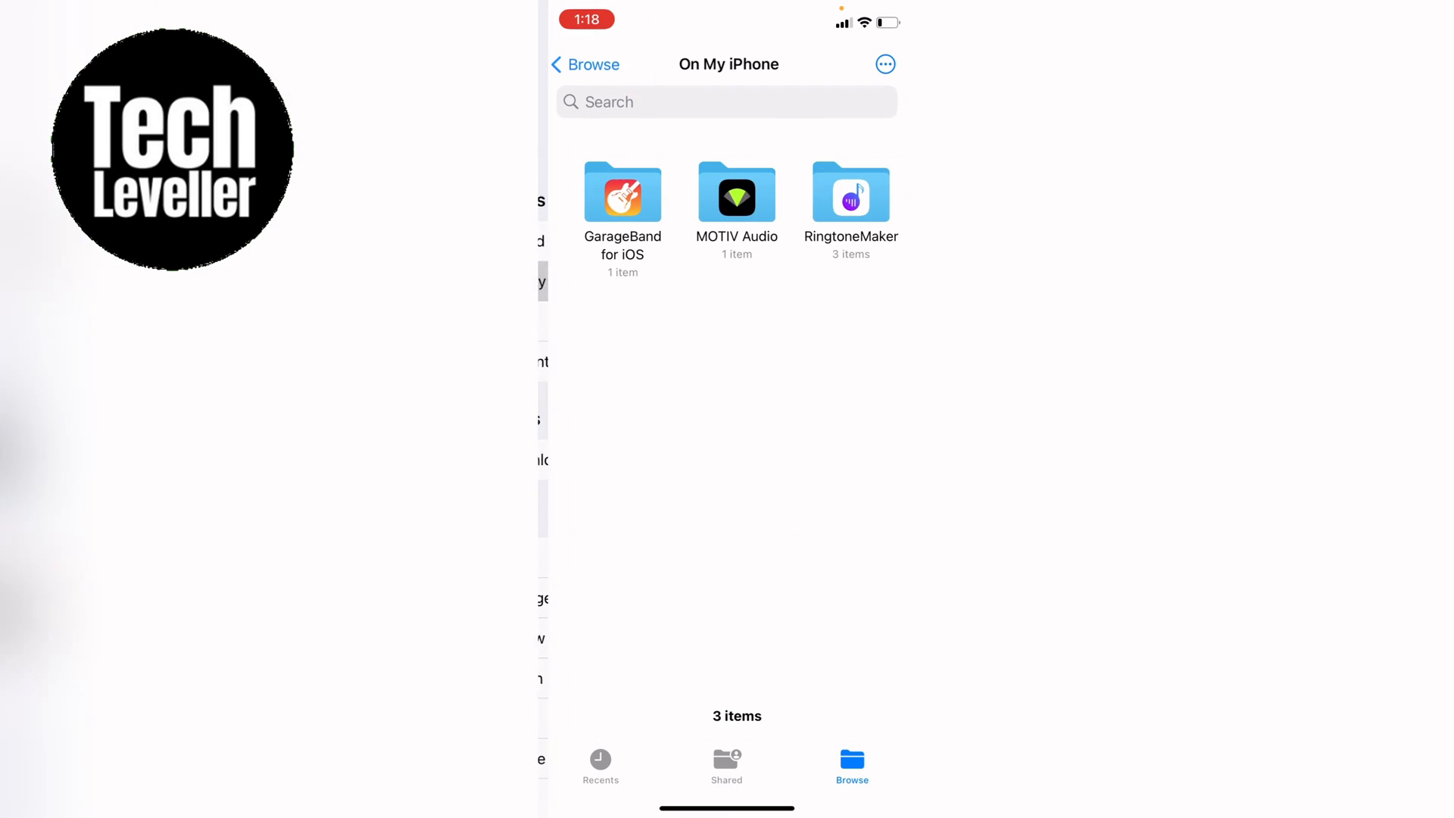
pyautogui.click(726, 102)
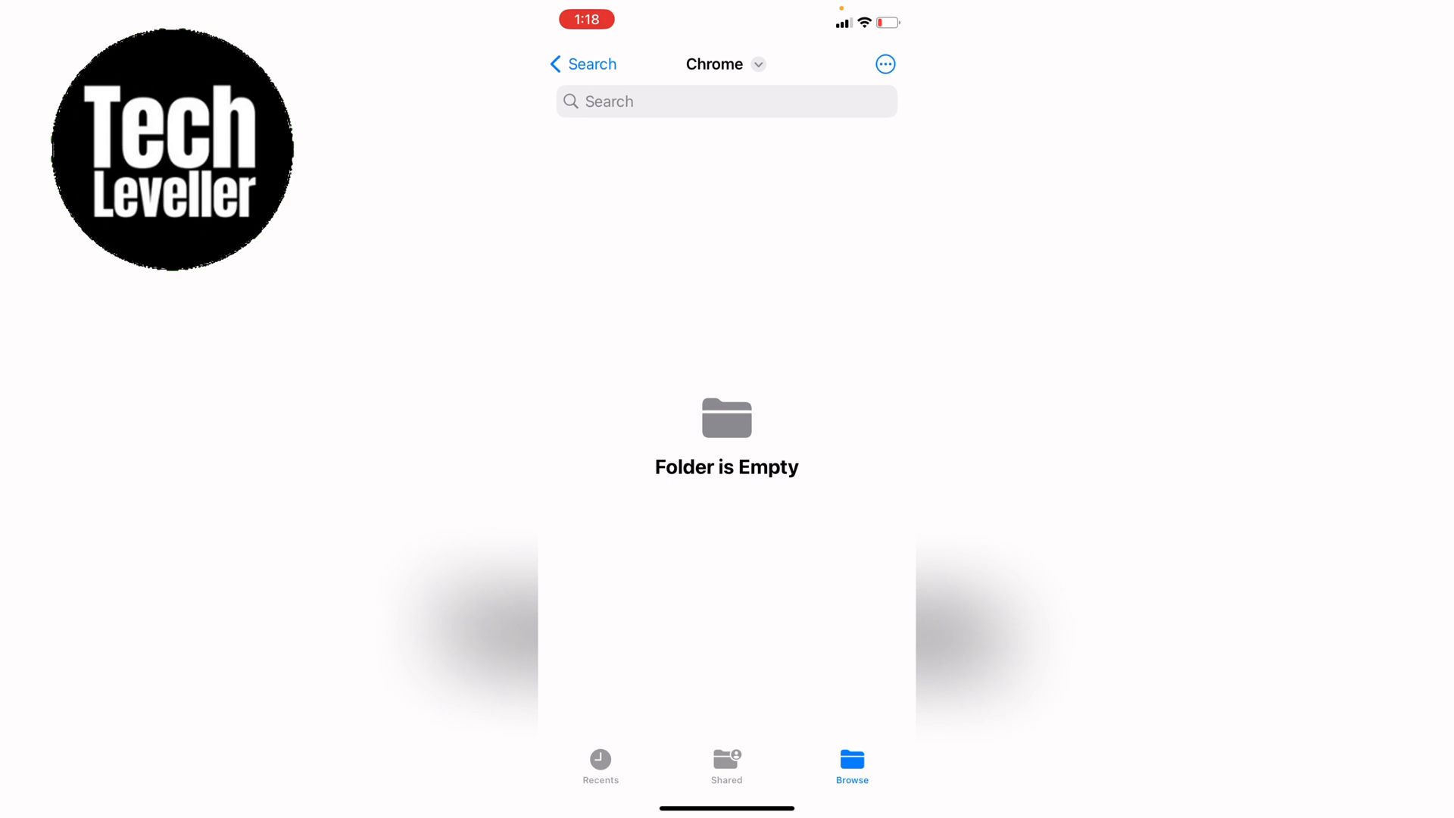
pyautogui.write('Ch')
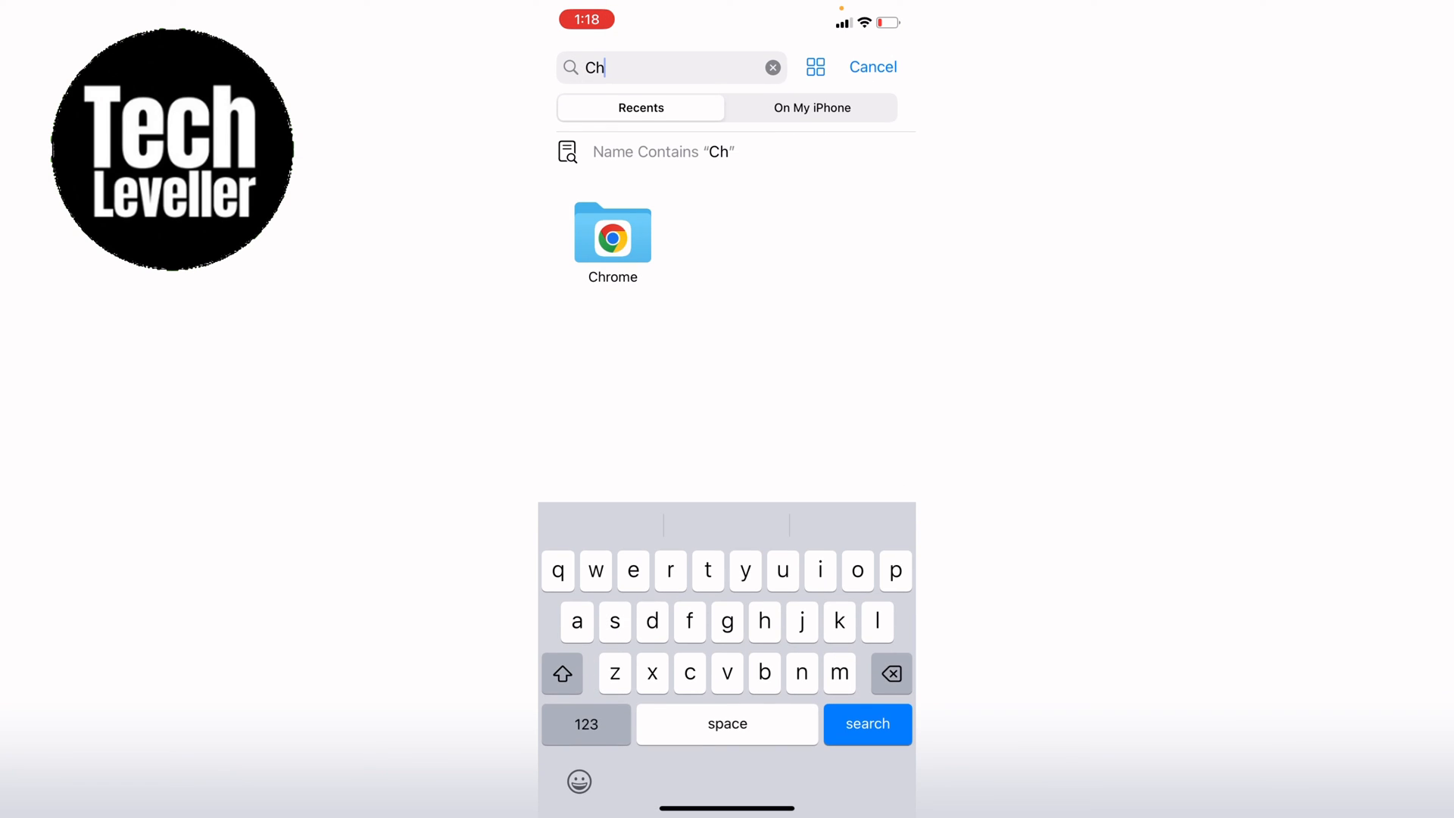
pyautogui.click(871, 67)
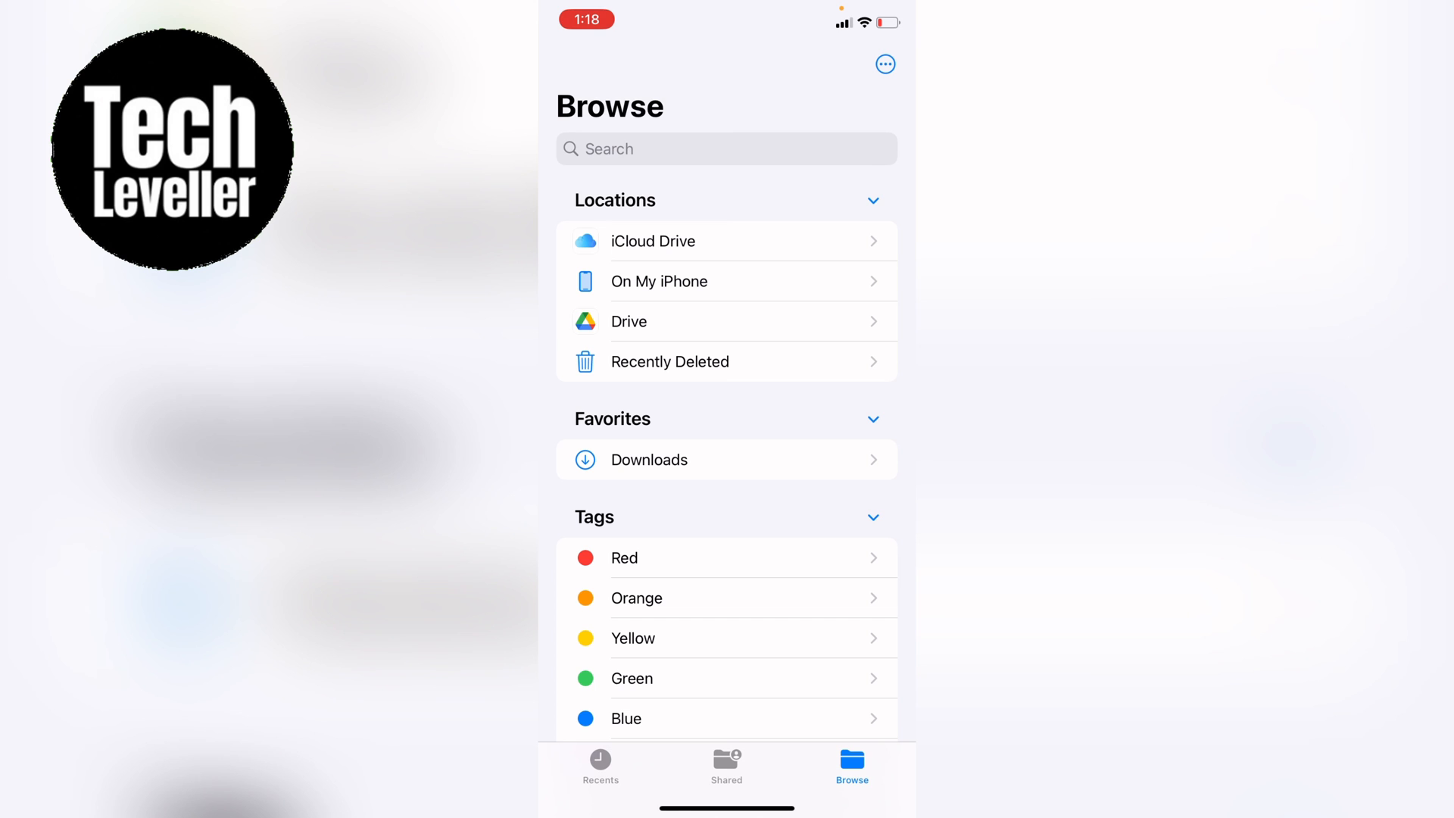